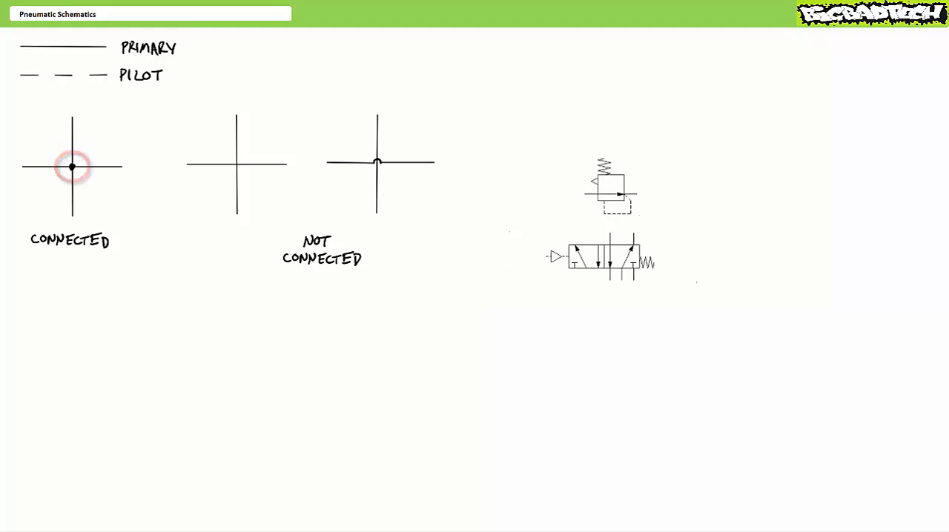
mouse_move(237, 165)
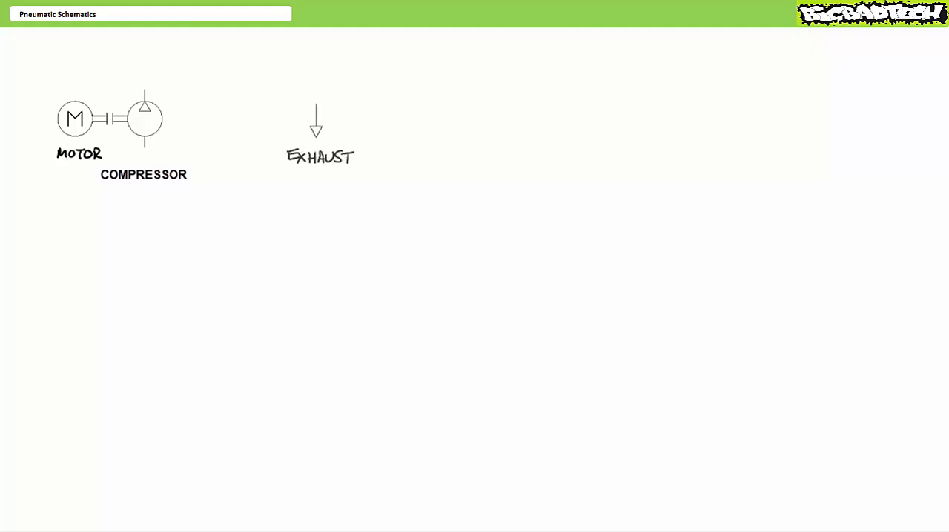
left_click(317, 130)
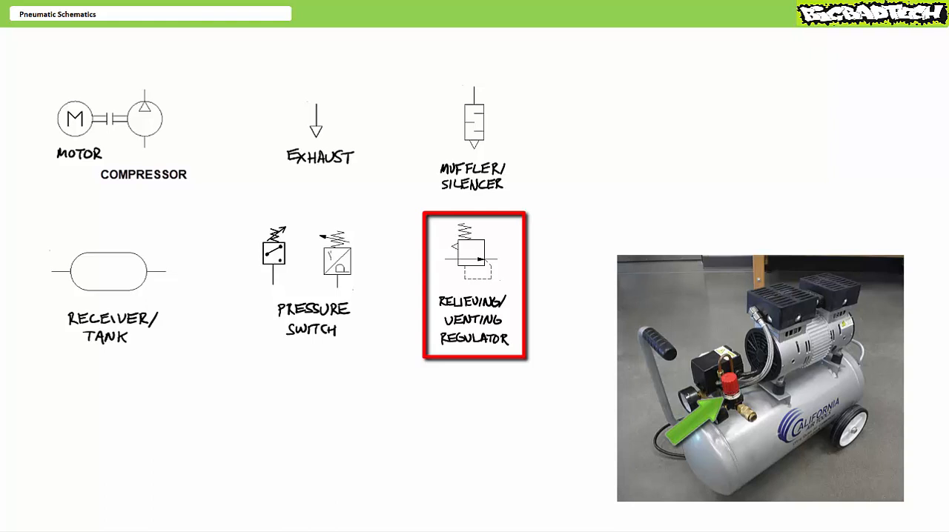
mouse_move(416, 220)
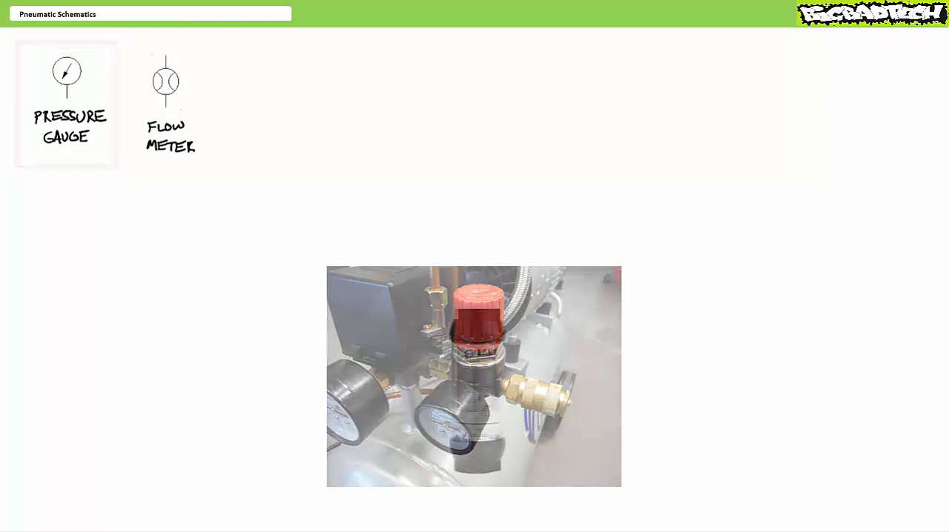
left_click(169, 104)
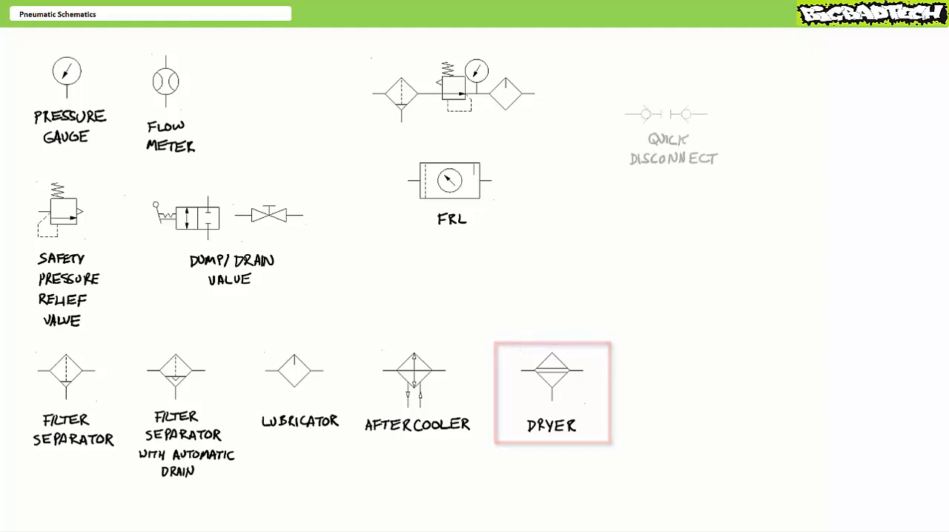
left_click(668, 133)
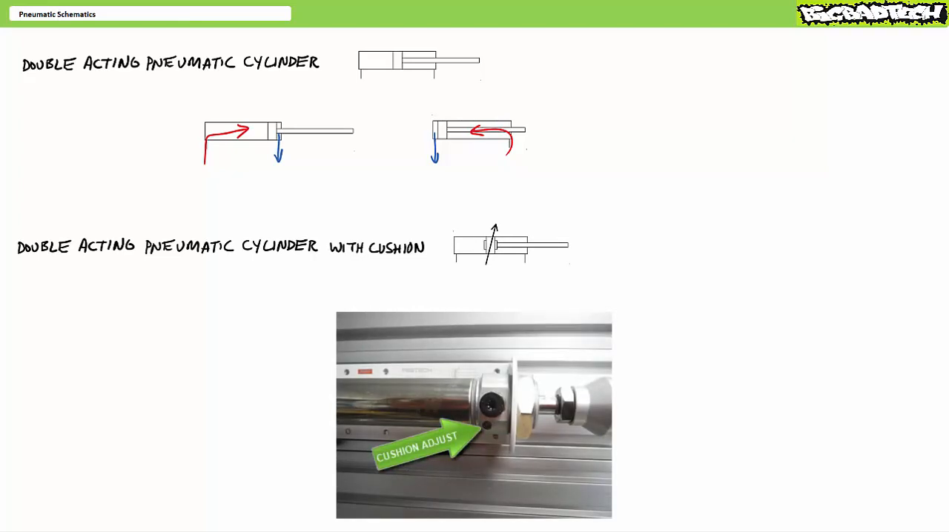
left_click(511, 246)
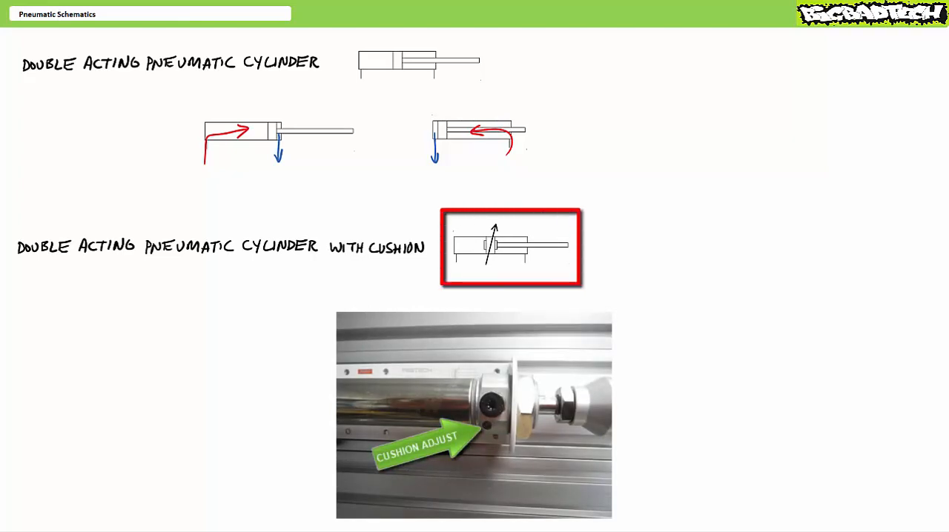